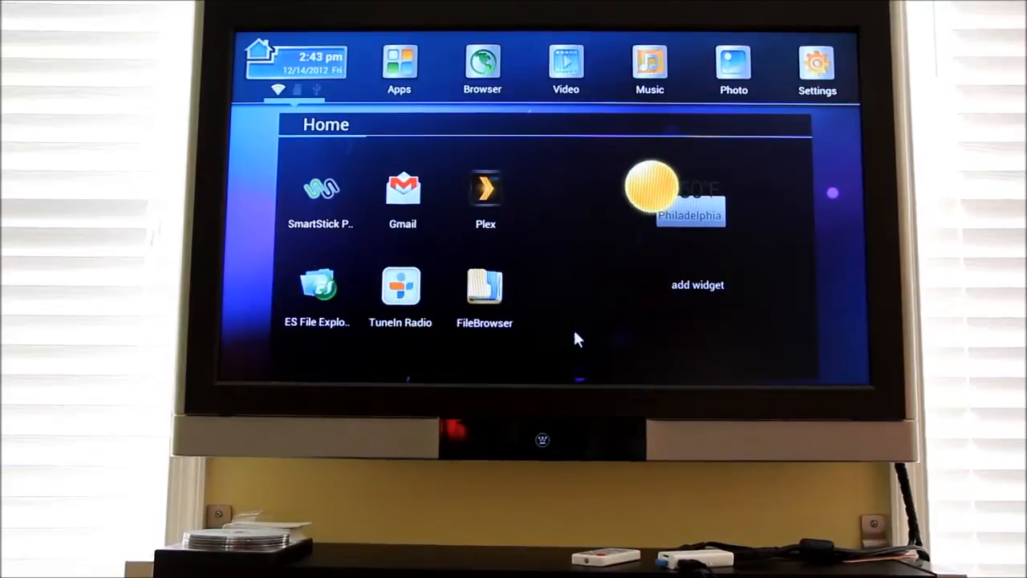
{"action": "mouse_move", "coordinate": [584, 191]}
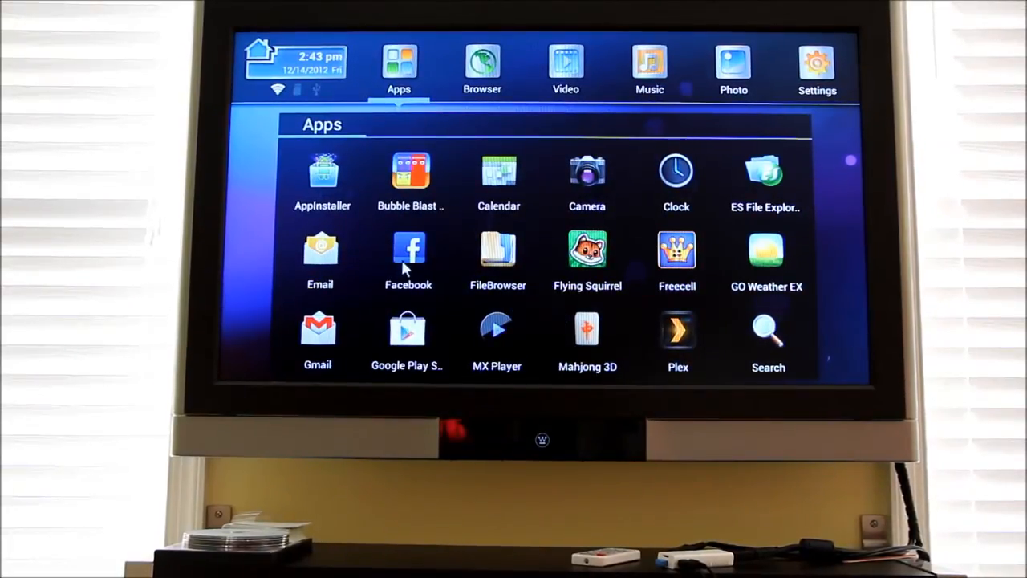
{"action": "mouse_move", "coordinate": [615, 186]}
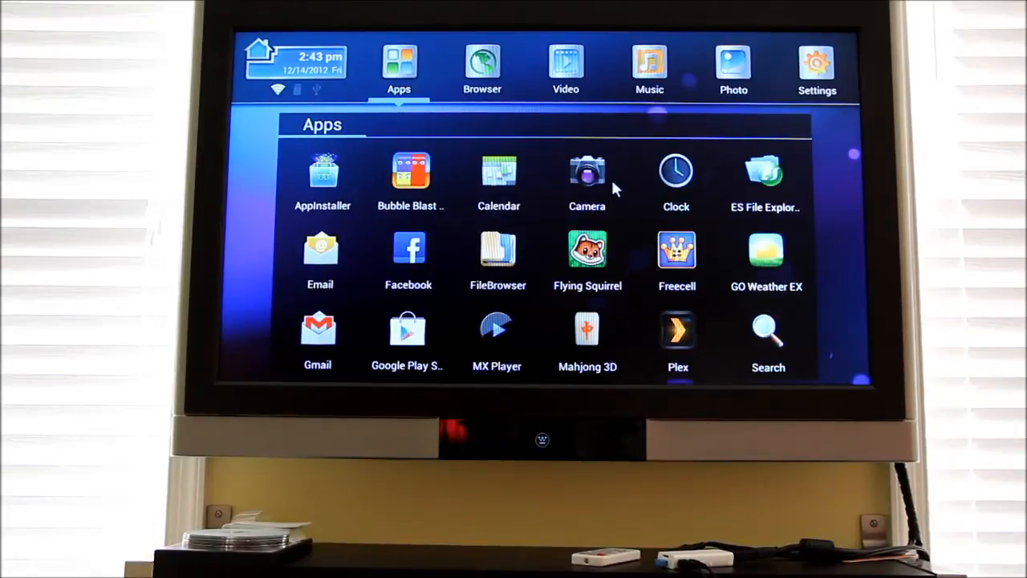
{"action": "mouse_move", "coordinate": [764, 183]}
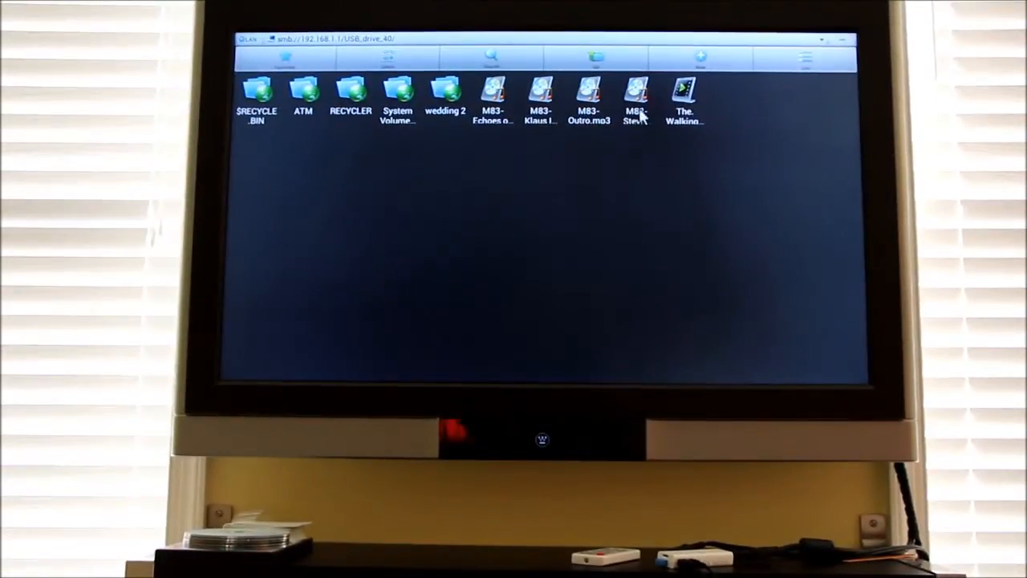
{"action": "mouse_move", "coordinate": [616, 102]}
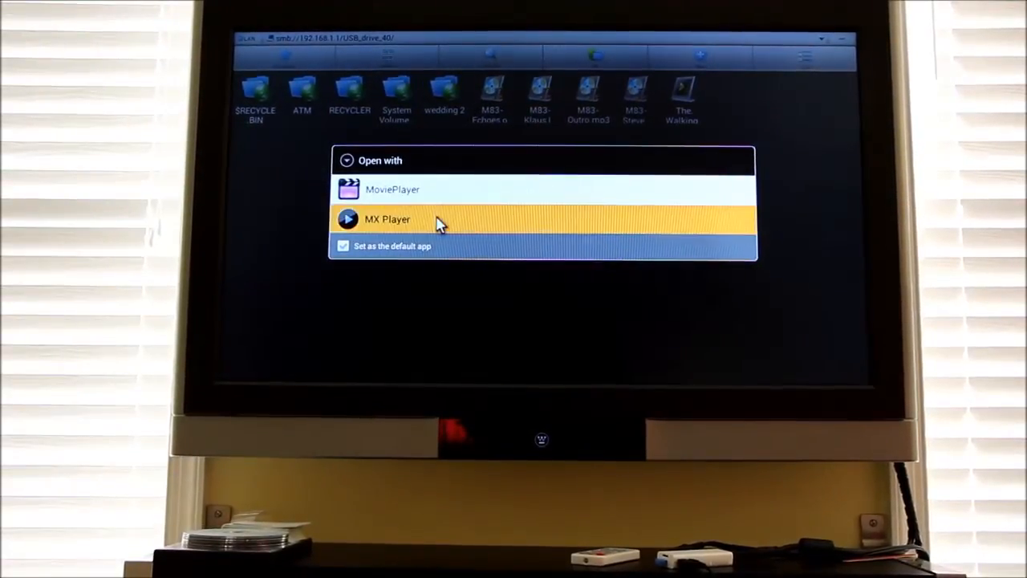
Play The Walking Dead episode from the router's USB share in MX Player
{"action": "left_click", "coordinate": [388, 219]}
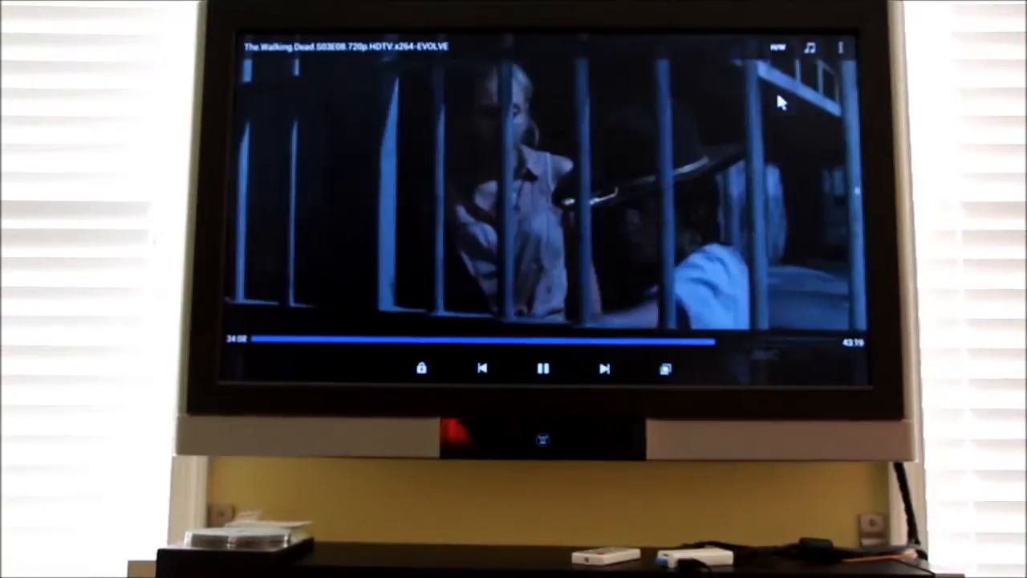
{"action": "left_click", "coordinate": [808, 46]}
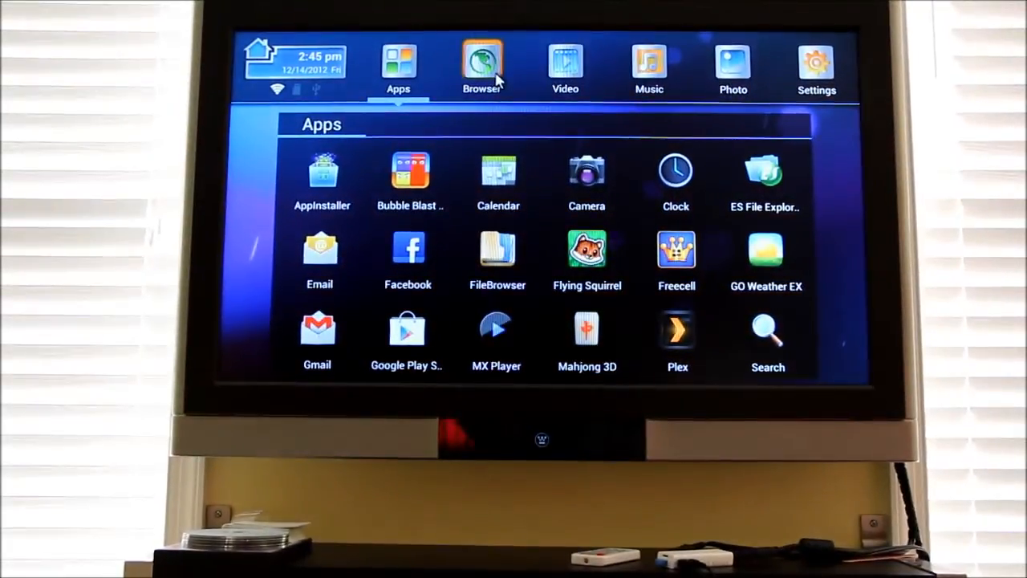
Launch the Browser from the launcher's top bar, loading Amazon's homepage
{"action": "left_click", "coordinate": [483, 63]}
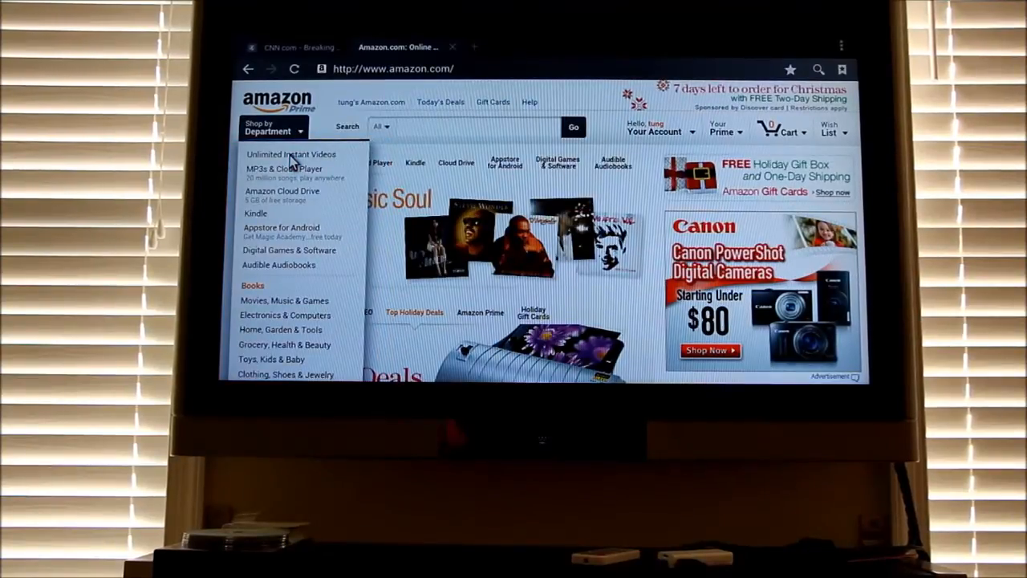
{"action": "mouse_move", "coordinate": [292, 154]}
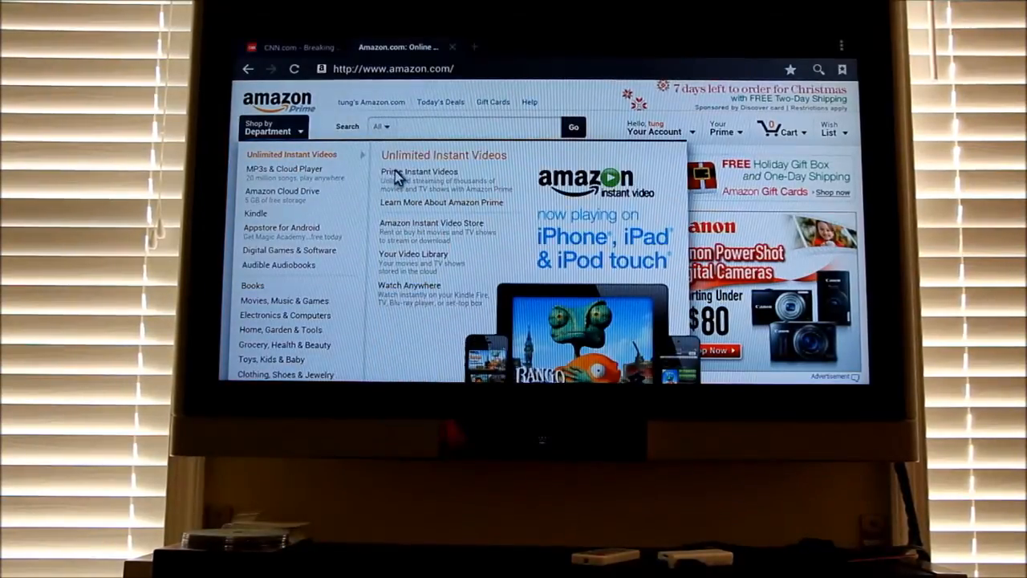
Go to Amazon Prime Instant Video and open Your Watchlist
{"action": "left_click", "coordinate": [417, 171]}
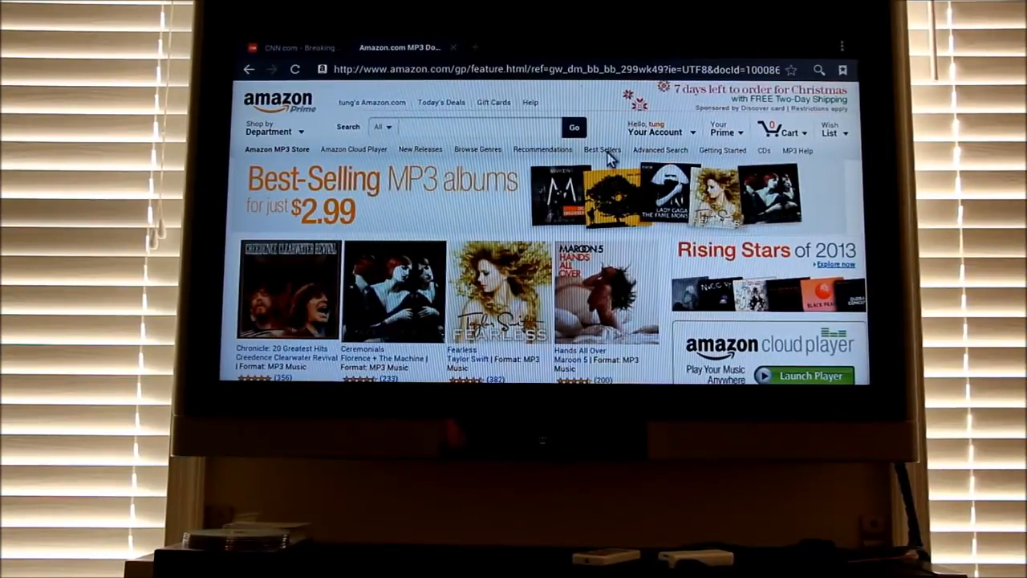
{"action": "mouse_move", "coordinate": [490, 140]}
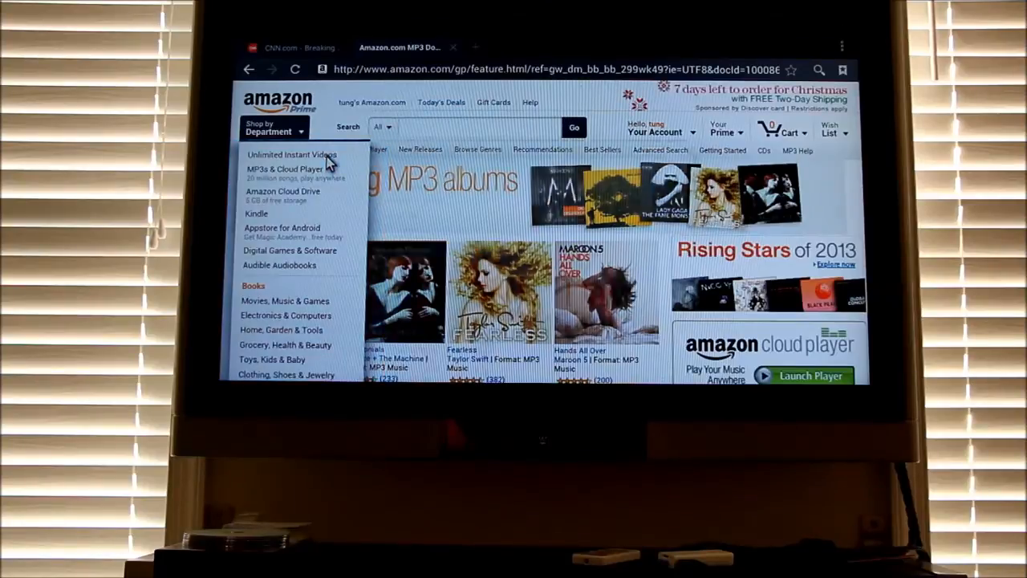
{"action": "mouse_move", "coordinate": [292, 154]}
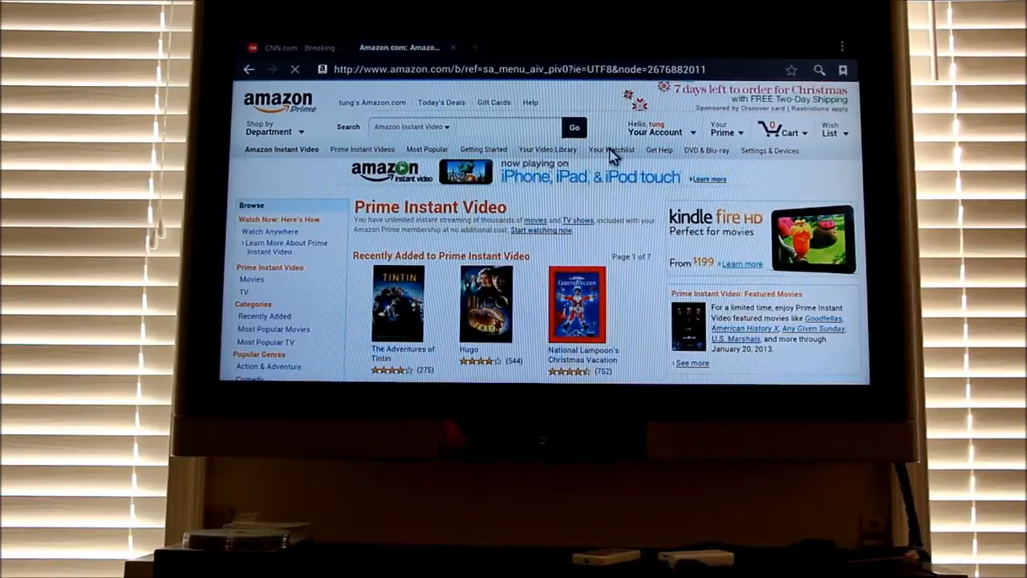
{"action": "left_click", "coordinate": [612, 150]}
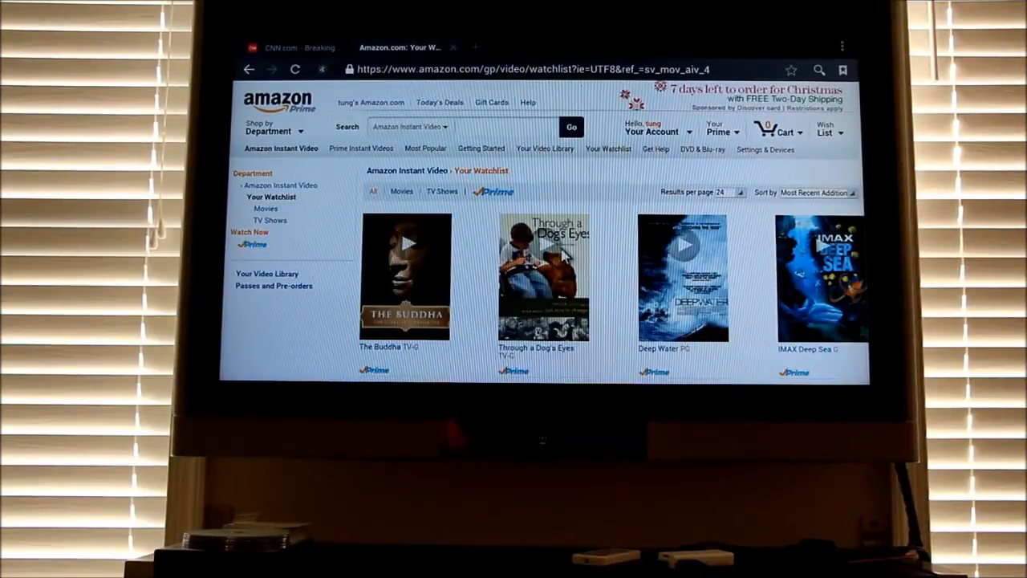
Browse the watchlist, then close the Amazon tab to leave Google showing
{"action": "left_click", "coordinate": [546, 269]}
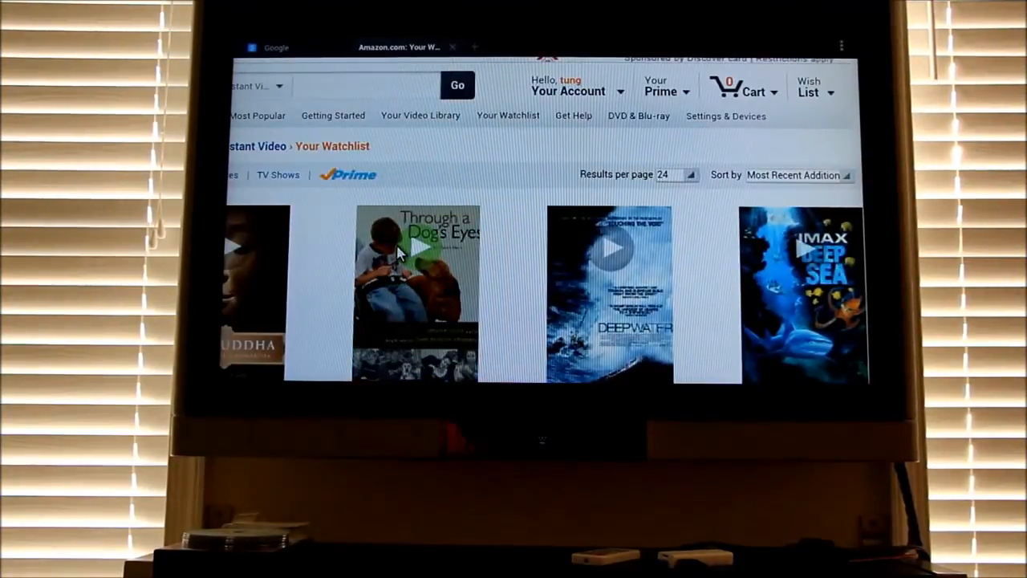
{"action": "left_click", "coordinate": [418, 257]}
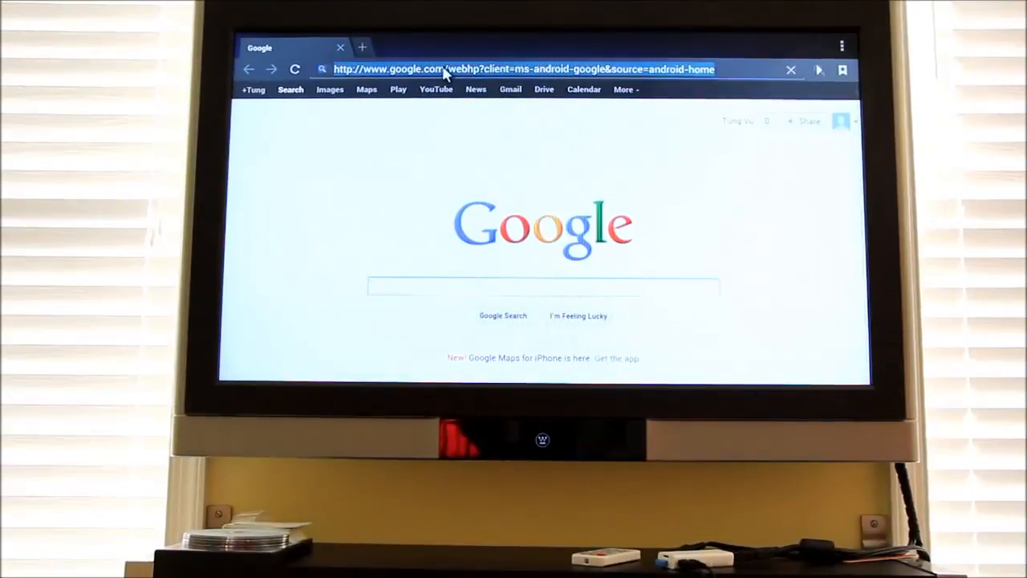
Enter cnn.com in the address bar to load CNN's homepage
{"action": "type", "text": "cnn.com/"}
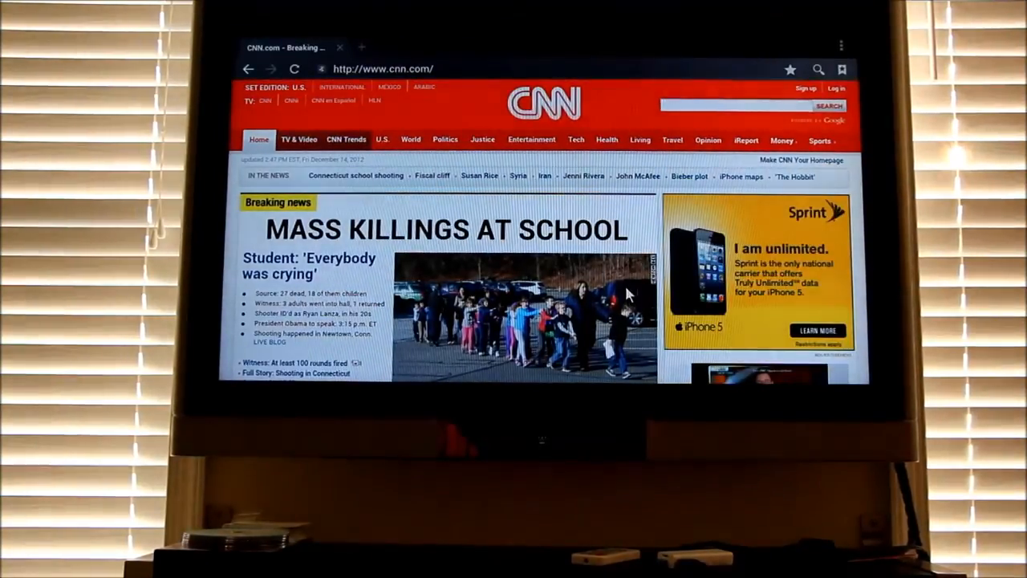
Scroll down CNN to the Fiscal Cliff and Connecticut shooting stories
{"action": "scroll", "scroll_direction": "down", "scroll_amount": 3}
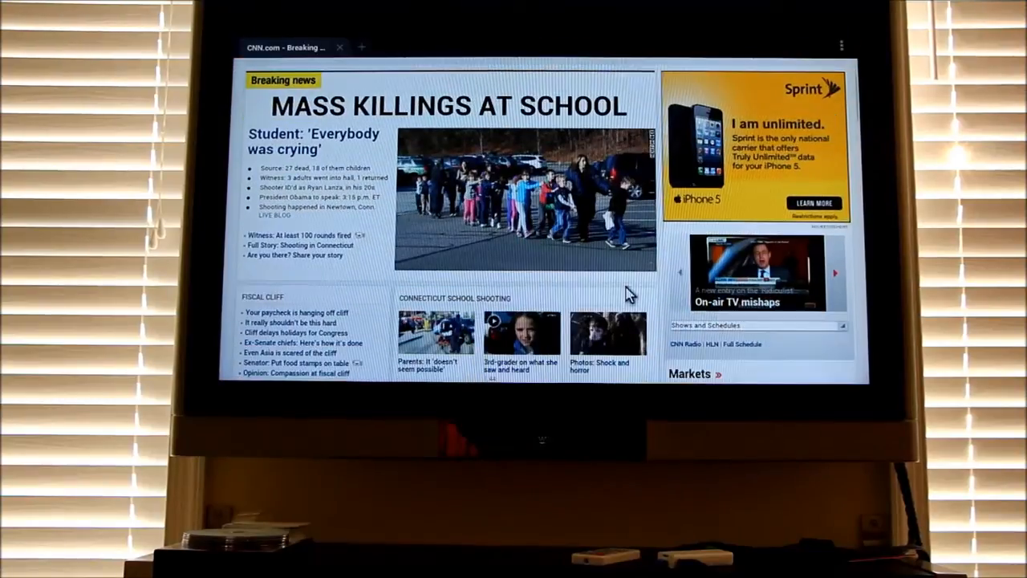
{"action": "scroll", "scroll_direction": "down", "scroll_amount": 3}
{"action": "type", "text": "enga"}
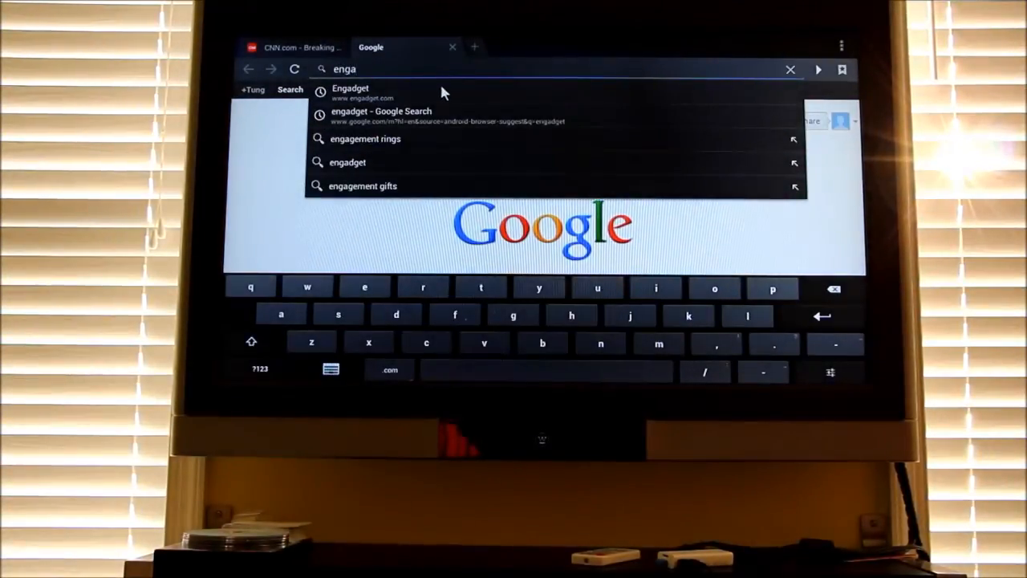
Open Engadget from the 'enga' suggestion and scroll to the Windows Phone editorial
{"action": "left_click", "coordinate": [358, 89]}
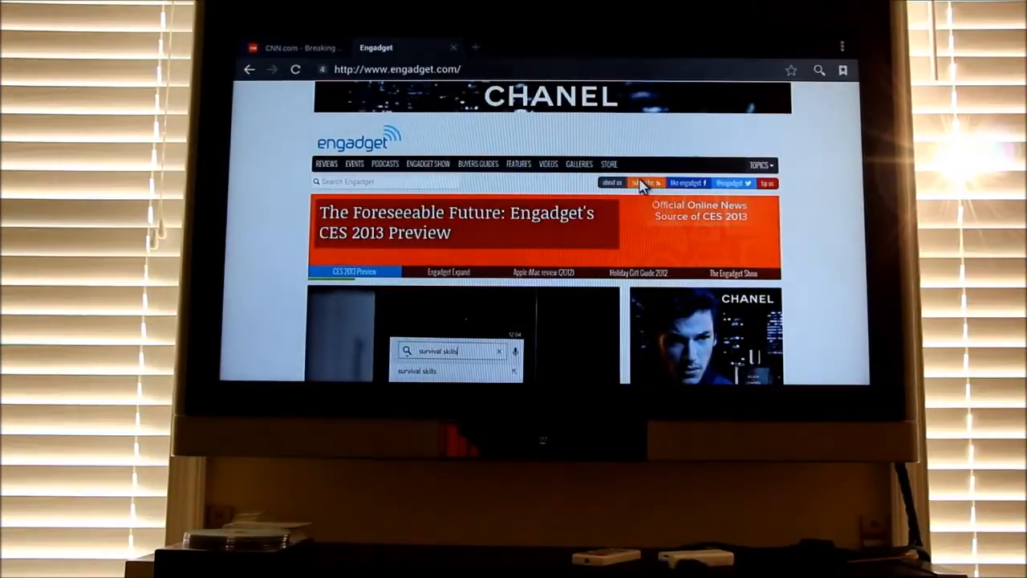
{"action": "scroll", "scroll_direction": "down", "scroll_amount": 3}
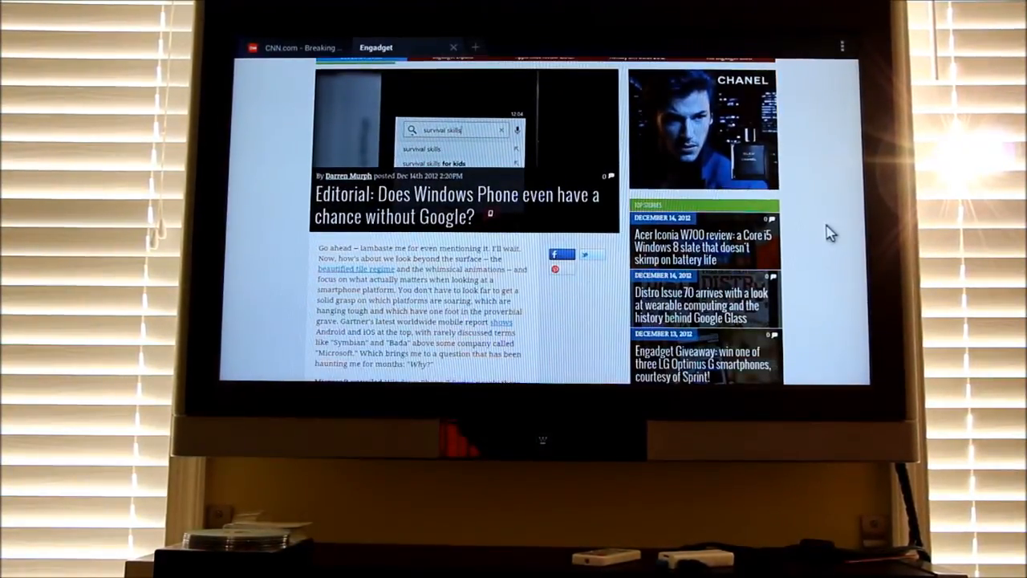
{"action": "scroll", "scroll_direction": "down", "scroll_amount": 3}
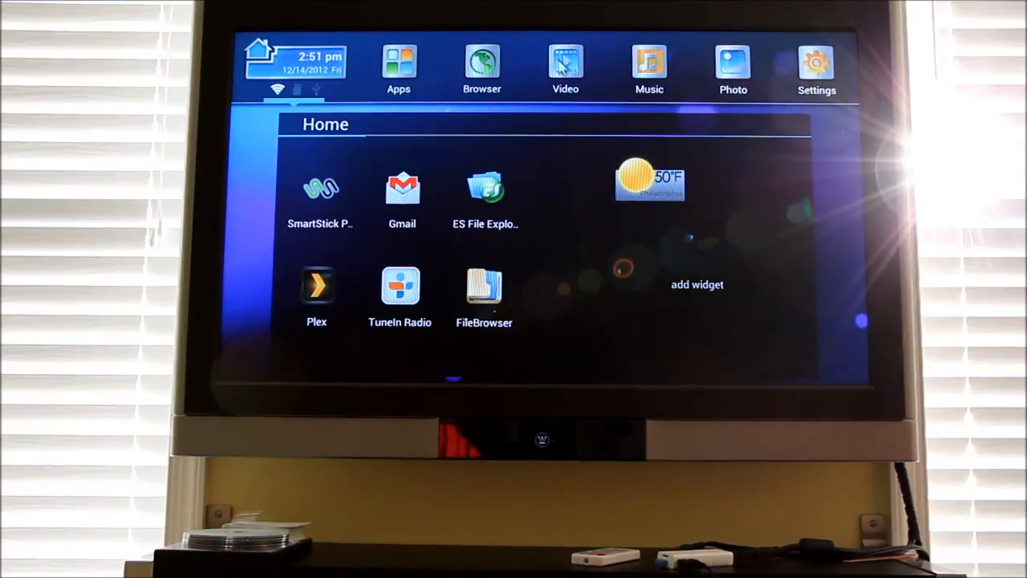
Open the launcher's Video section, which reports no content
{"action": "left_click", "coordinate": [565, 63]}
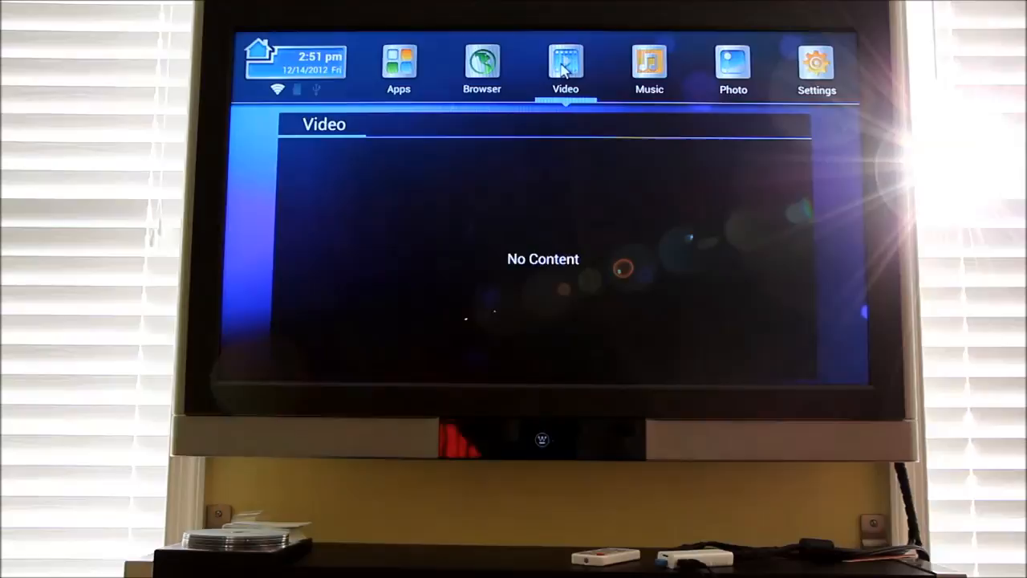